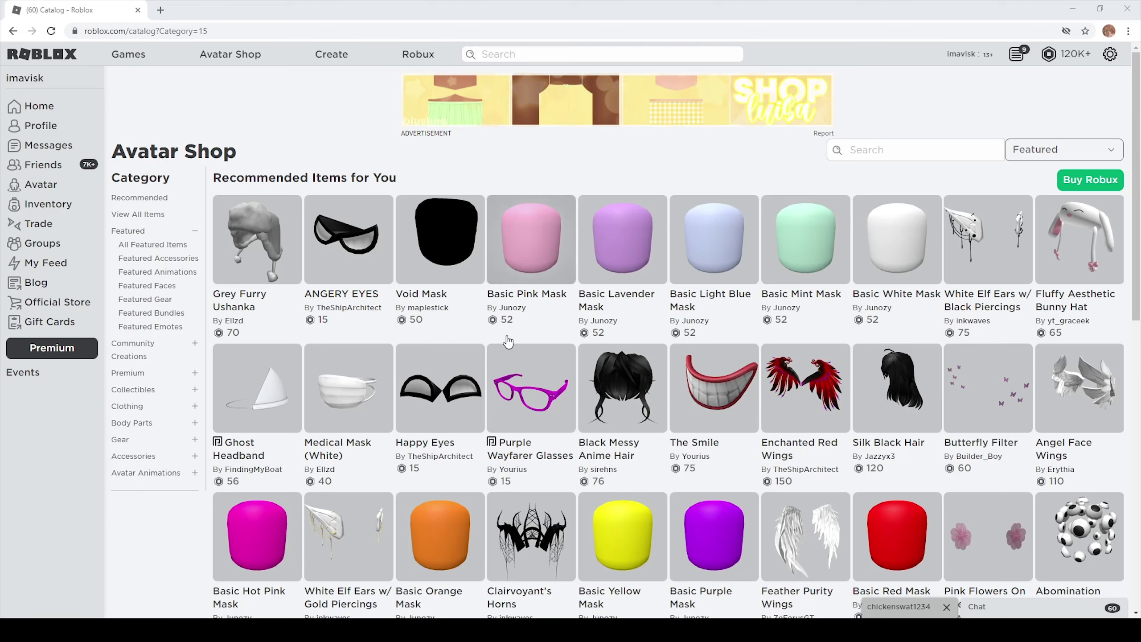
mouse_move(350, 335)
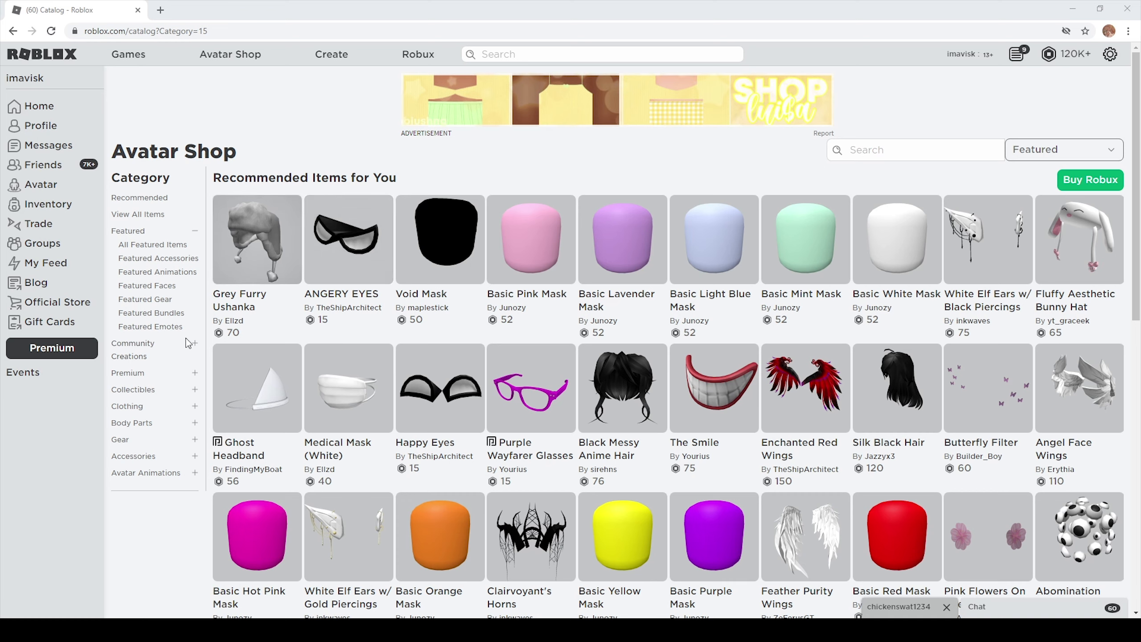
List Community Creations sorted by Recently Updated, scrolling toward the Unavailable Items filter.
click(129, 356)
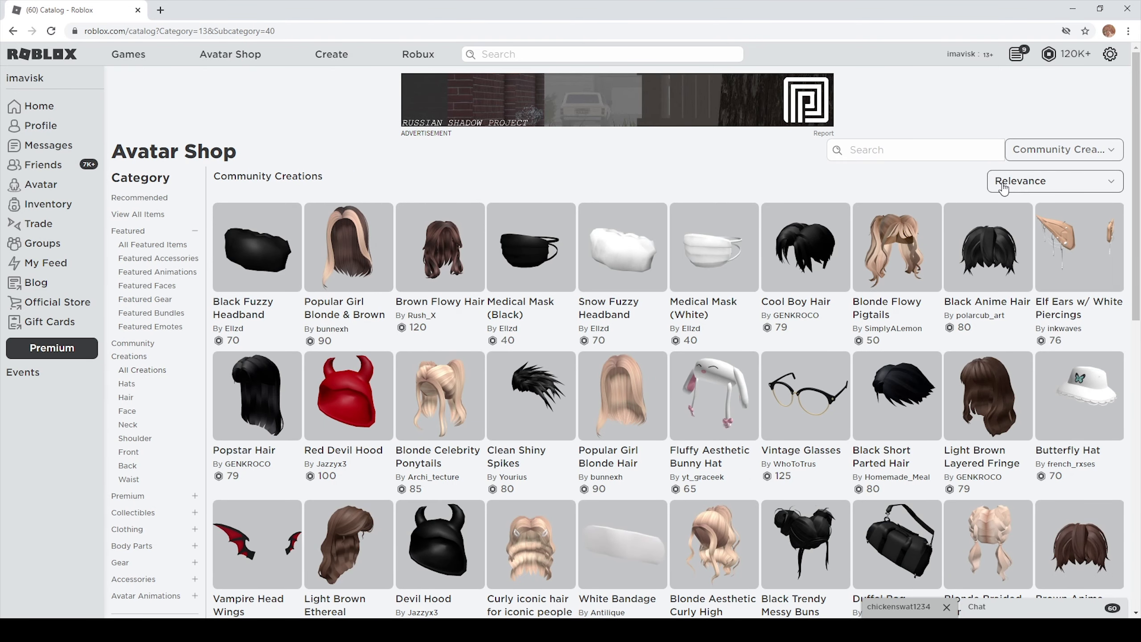
click(1054, 180)
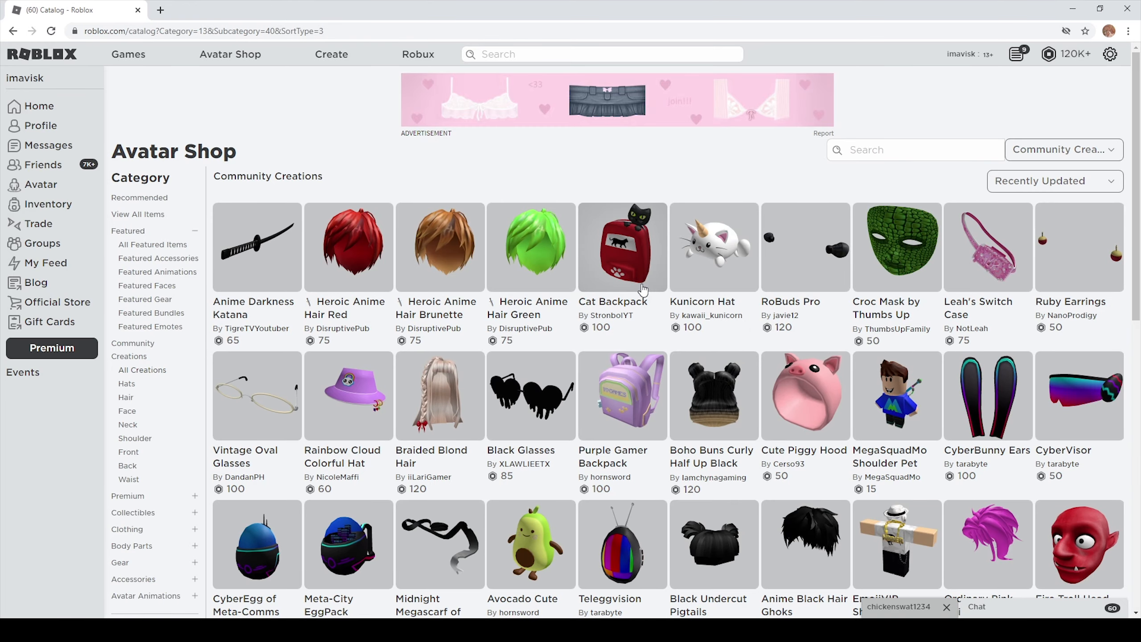
scroll(down, 3)
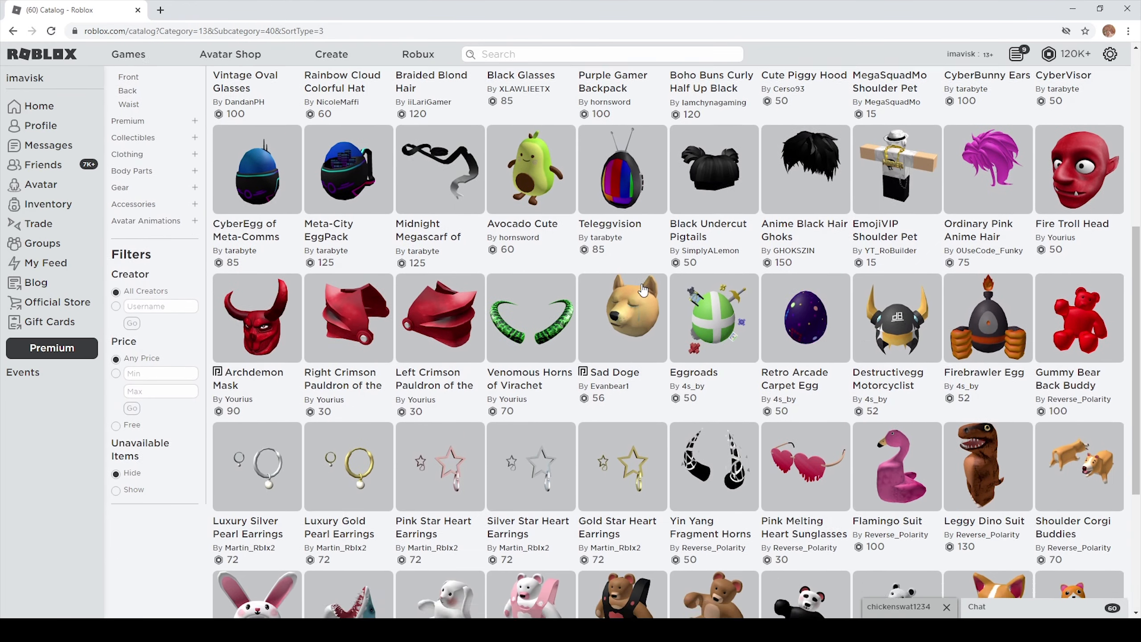
scroll(down, 3)
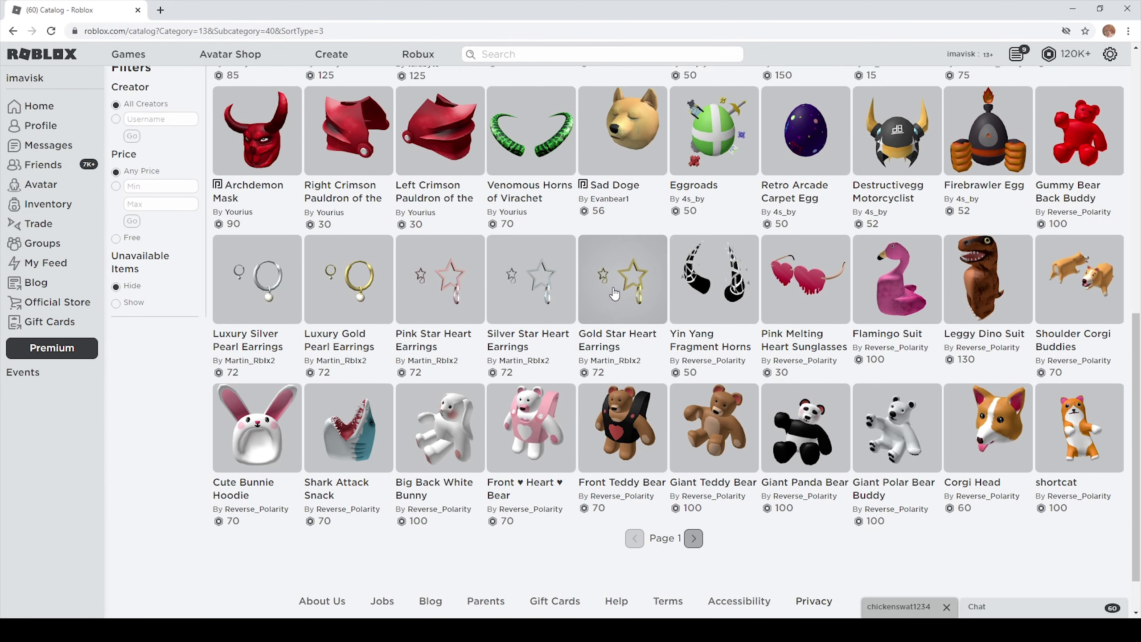
scroll(down, 3)
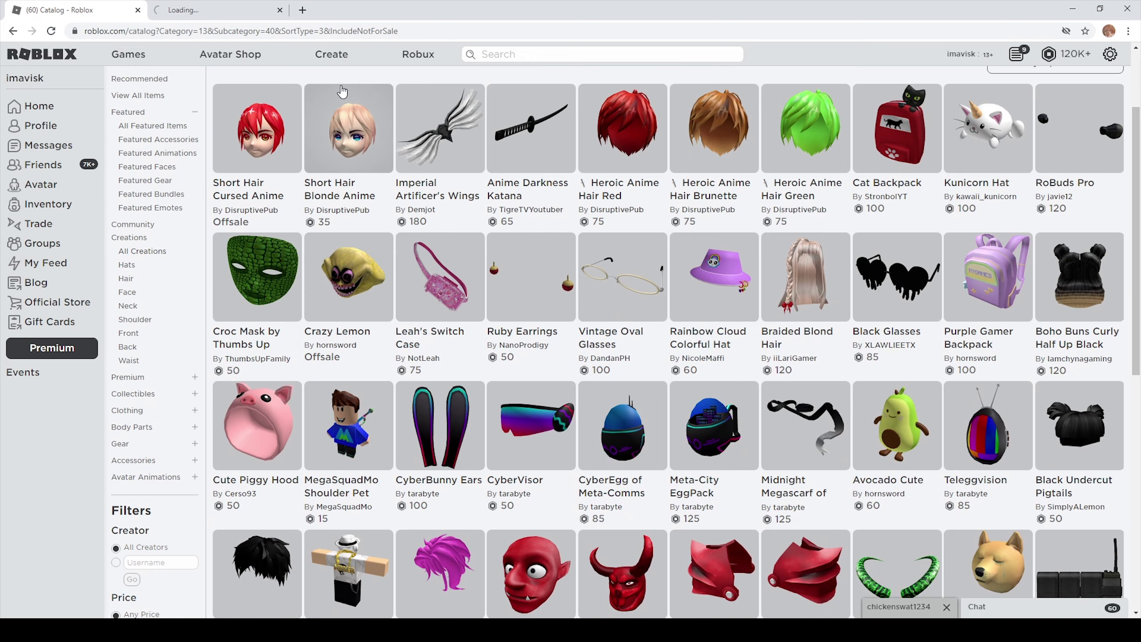
Open the Crazy Lemon hat's item page, check its off-sale details, and open a profile in a new tab.
click(348, 276)
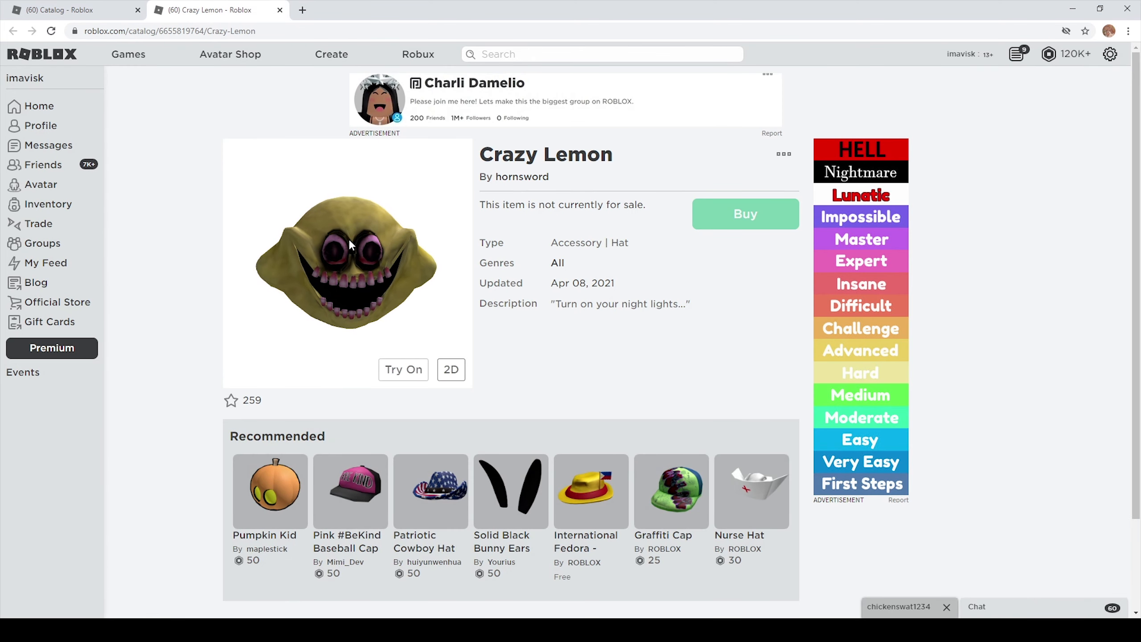
scroll(down, 3)
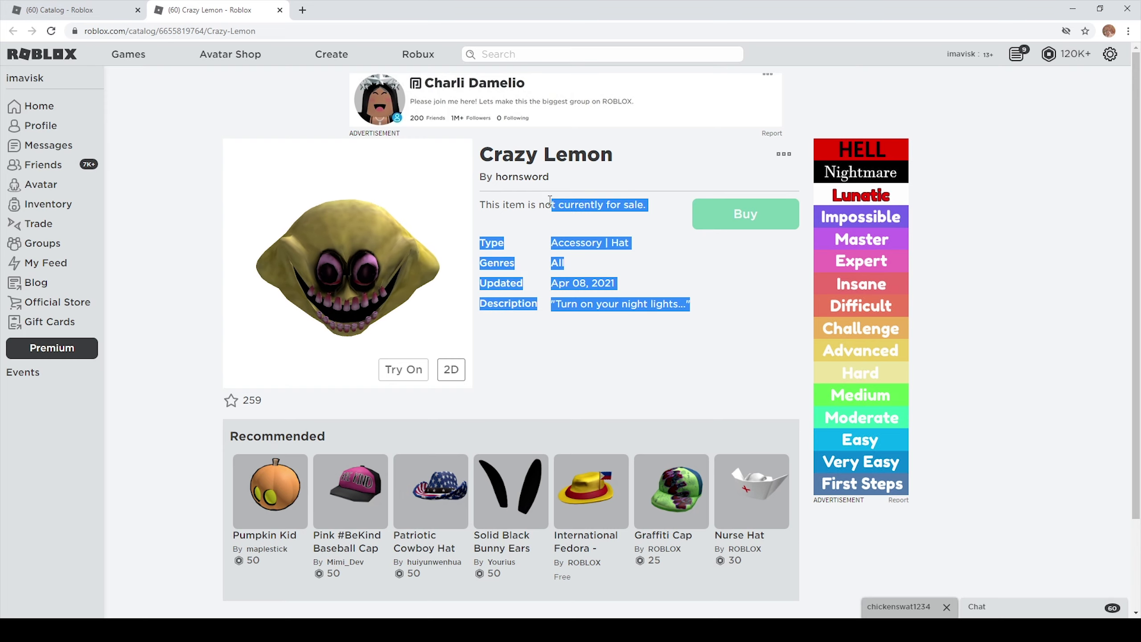
click(521, 176)
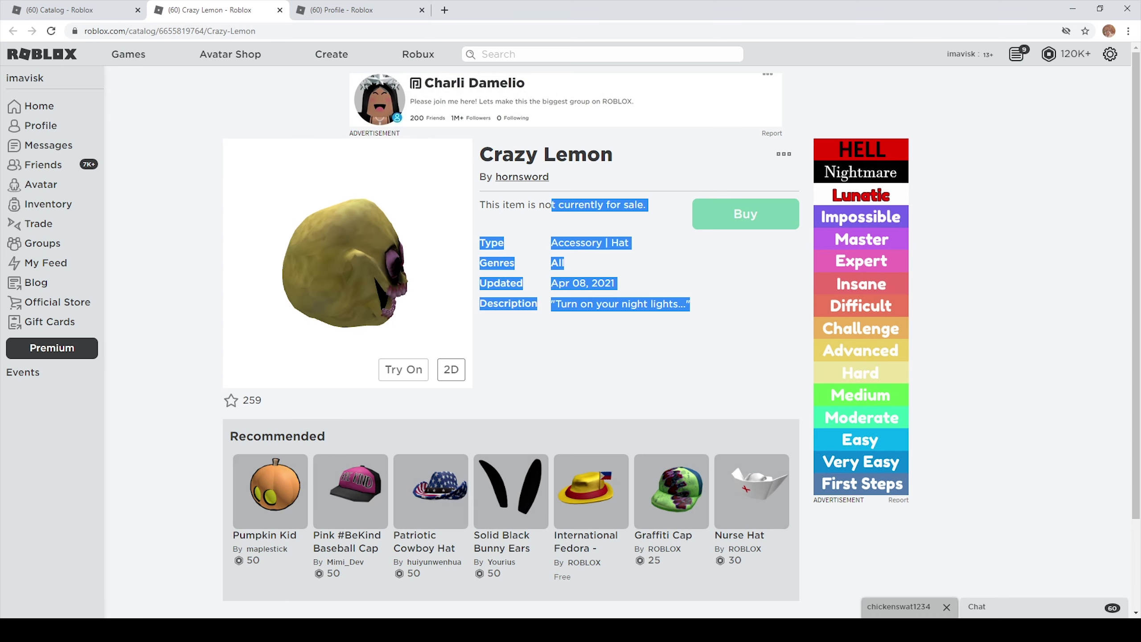